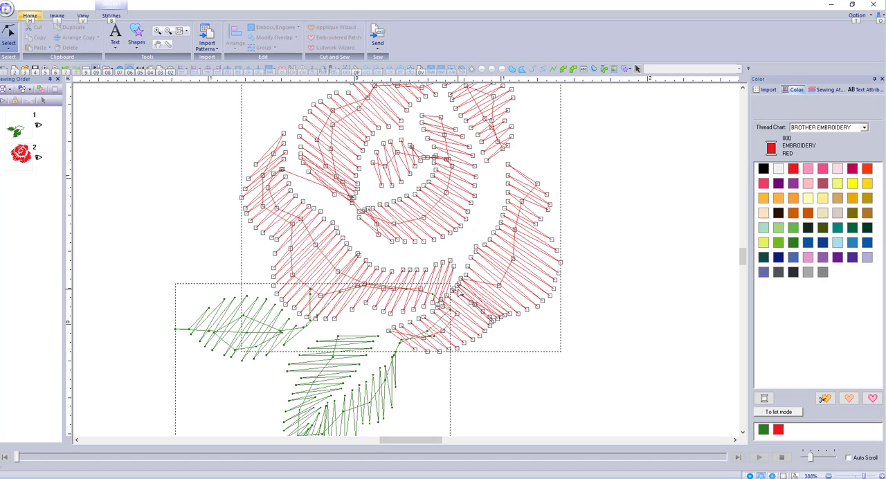
{"action": "mouse_move", "coordinate": [492, 152]}
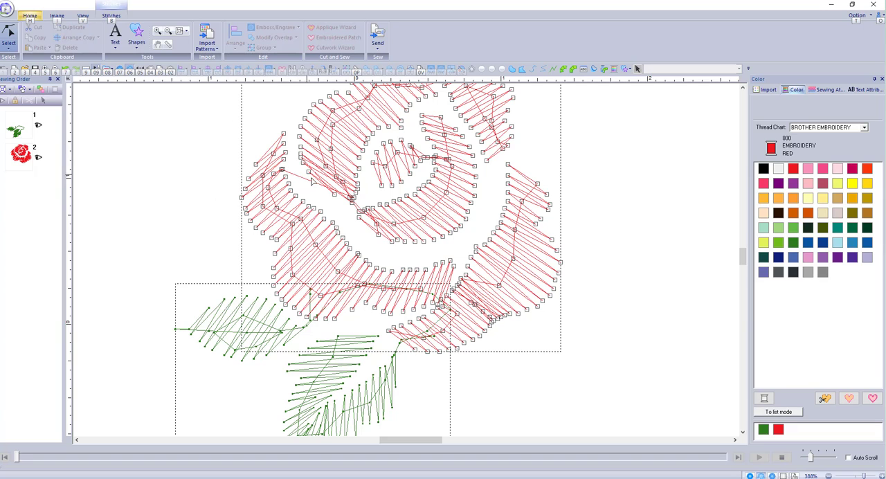
{"action": "mouse_move", "coordinate": [310, 179]}
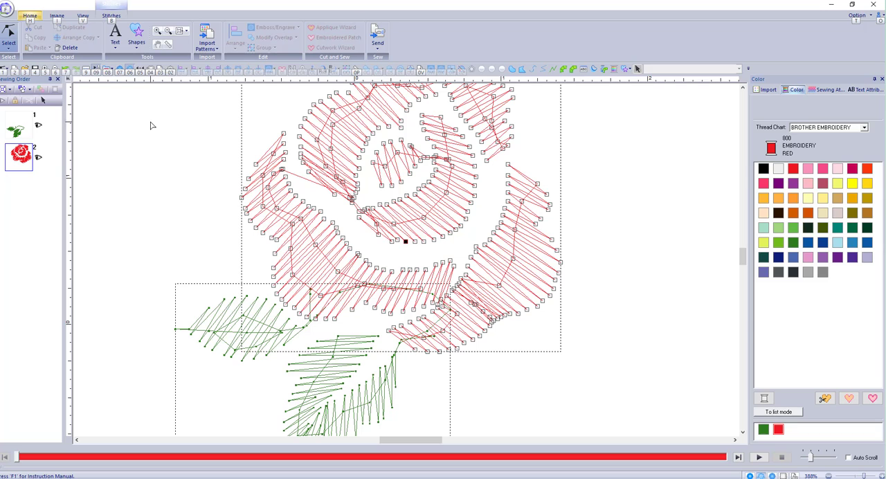
{"action": "mouse_move", "coordinate": [319, 194]}
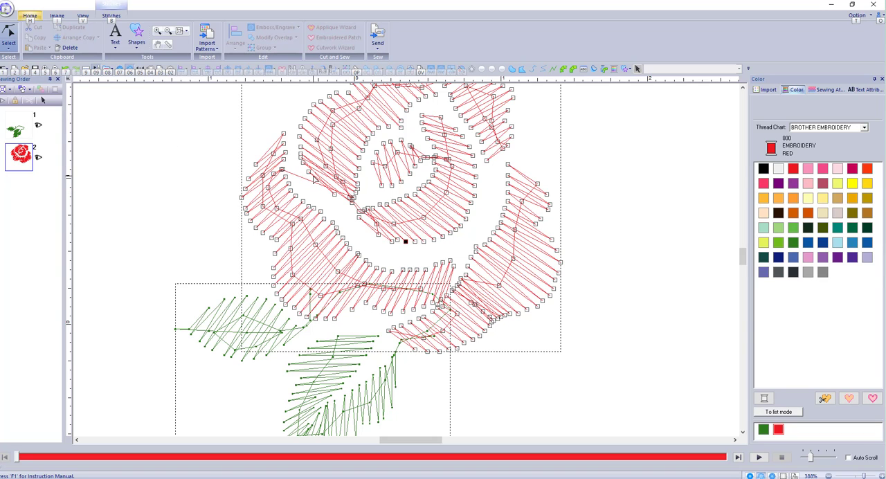
{"action": "mouse_move", "coordinate": [291, 263]}
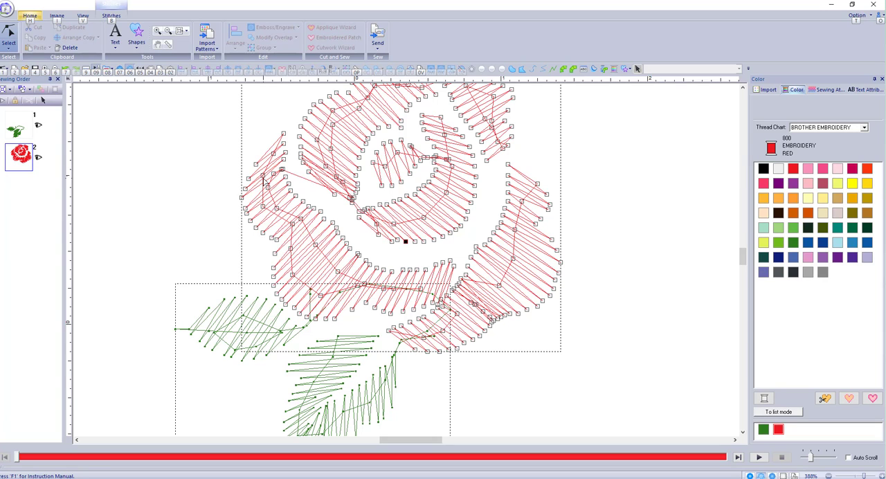
{"action": "mouse_move", "coordinate": [291, 206]}
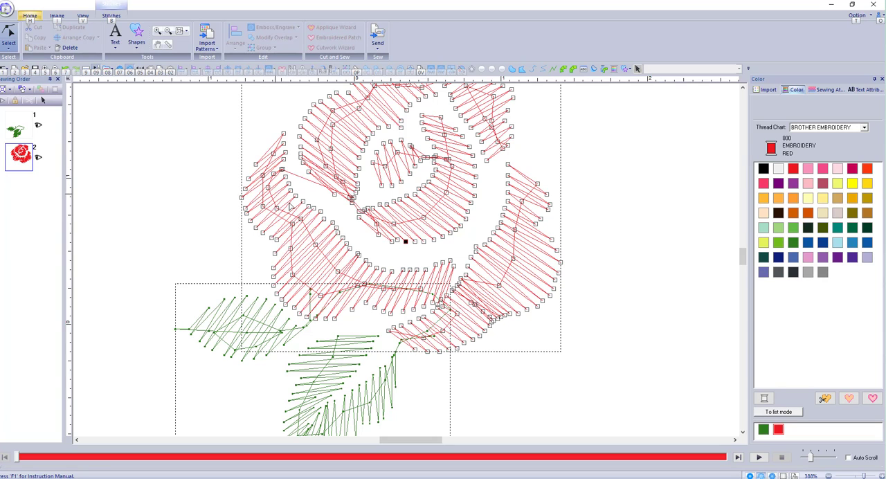
{"action": "mouse_move", "coordinate": [342, 211]}
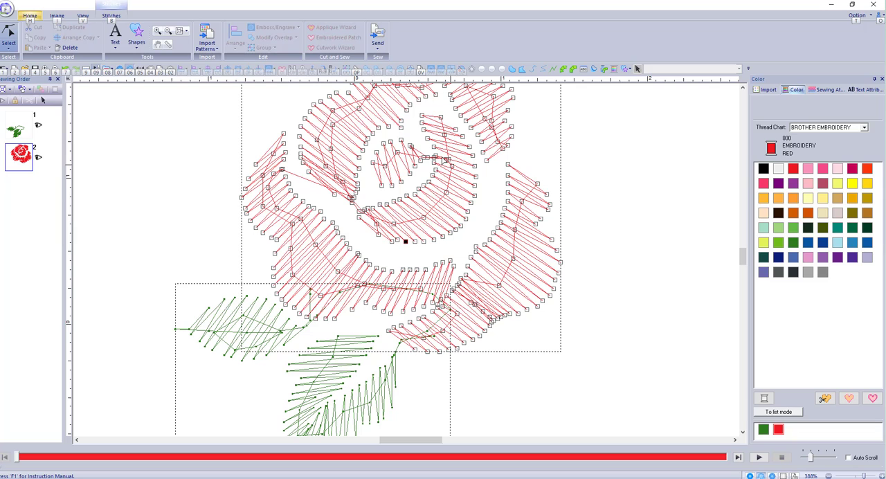
{"action": "mouse_move", "coordinate": [391, 255]}
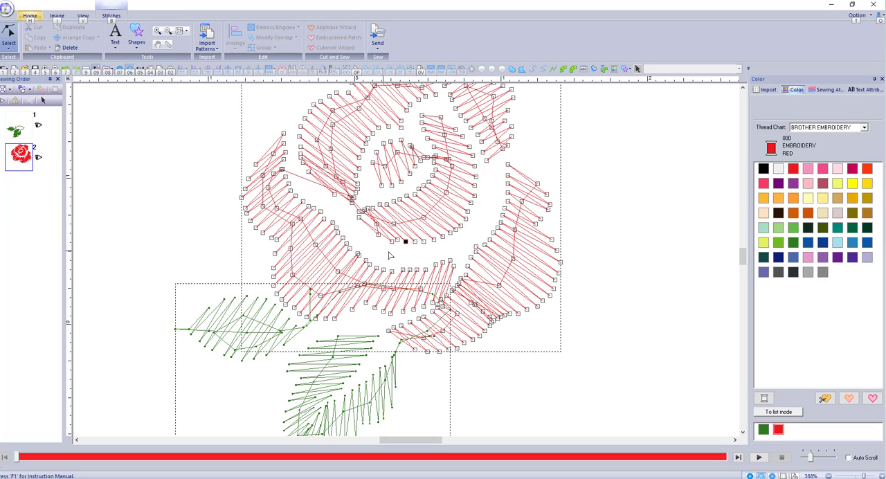